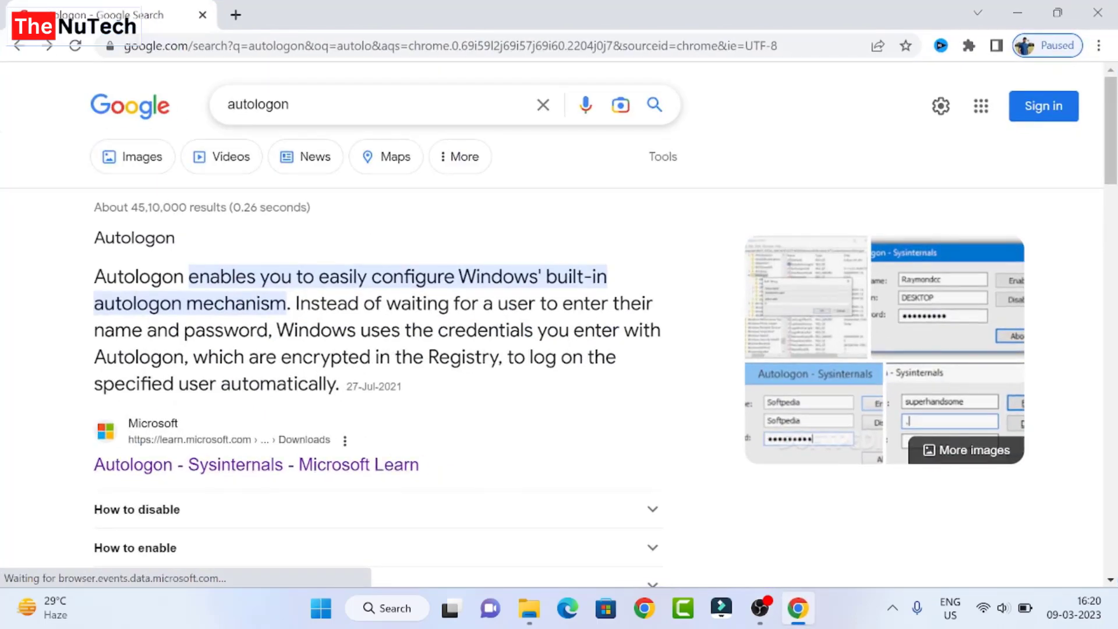
{"action": "mouse_move", "coordinate": [255, 465]}
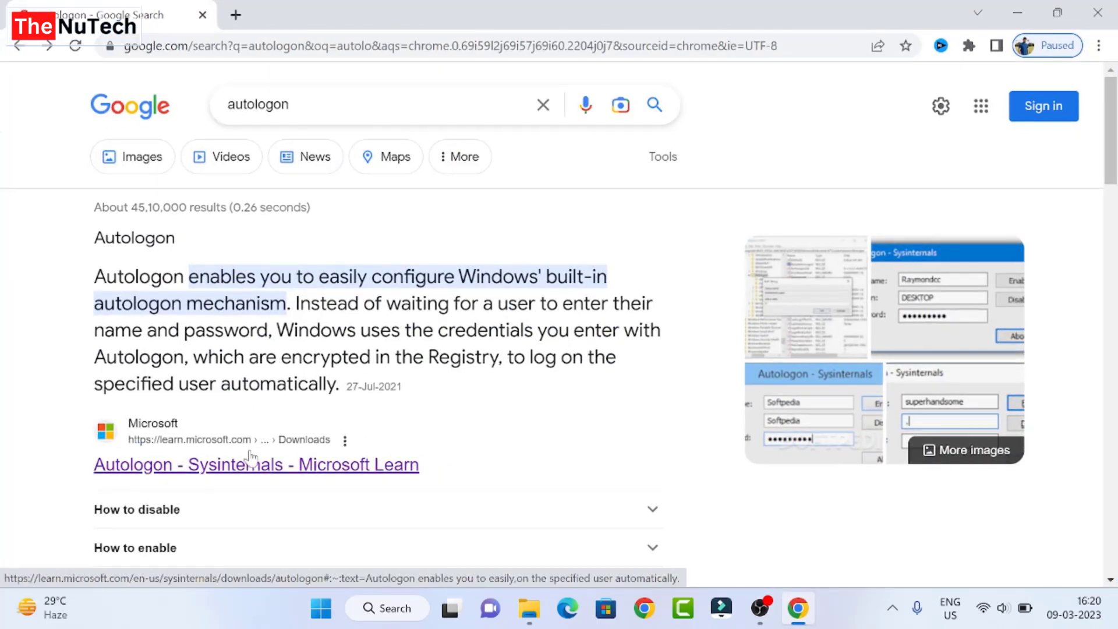
Go to the Autologon v3.10 page on Microsoft Learn from the Google results.
{"action": "left_click", "coordinate": [255, 465]}
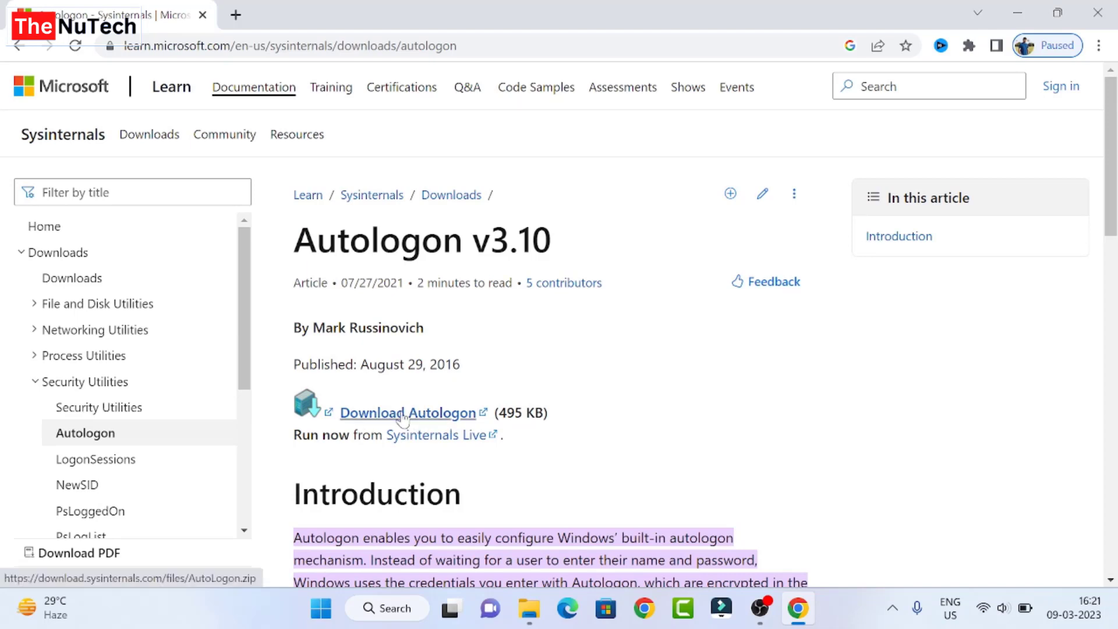
Download AutoLogon.zip and show it in its Documents folder.
{"action": "left_click", "coordinate": [408, 413]}
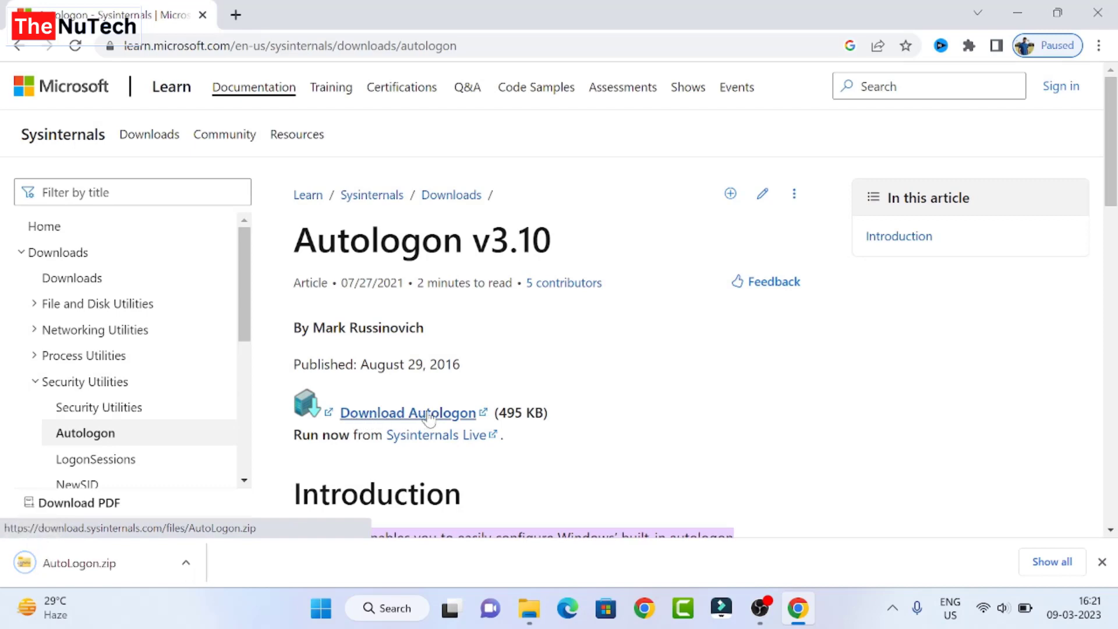
{"action": "double_click", "coordinate": [513, 413]}
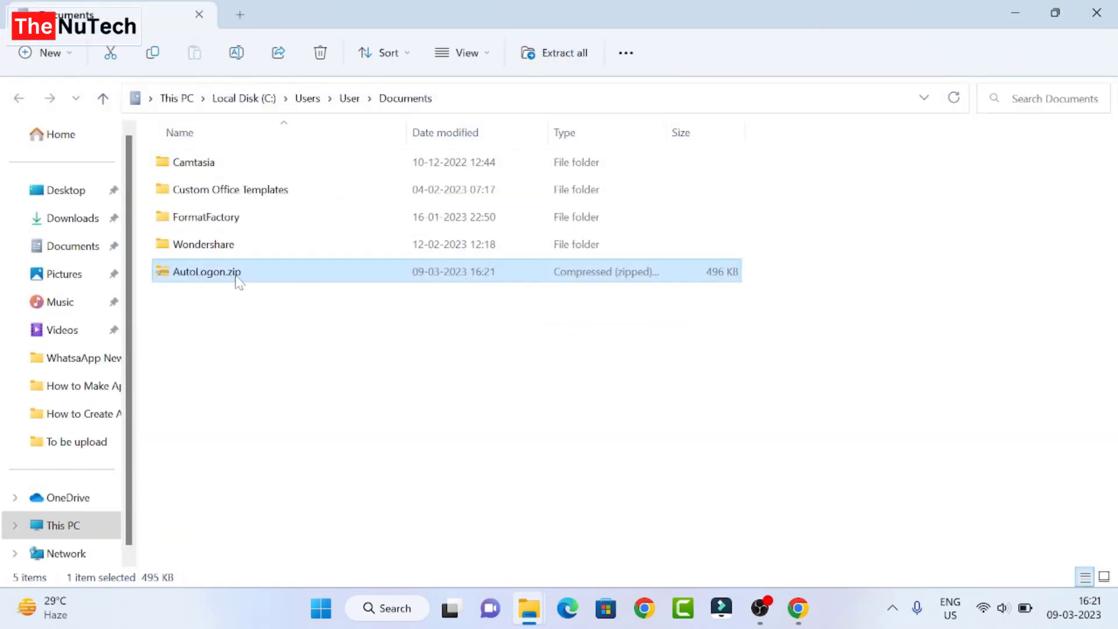
Extract AutoLogon.zip into Documents, yielding Autologon.exe, Autologon64.exe, Autologon64a.exe and Eula.txt.
{"action": "right_click", "coordinate": [205, 271]}
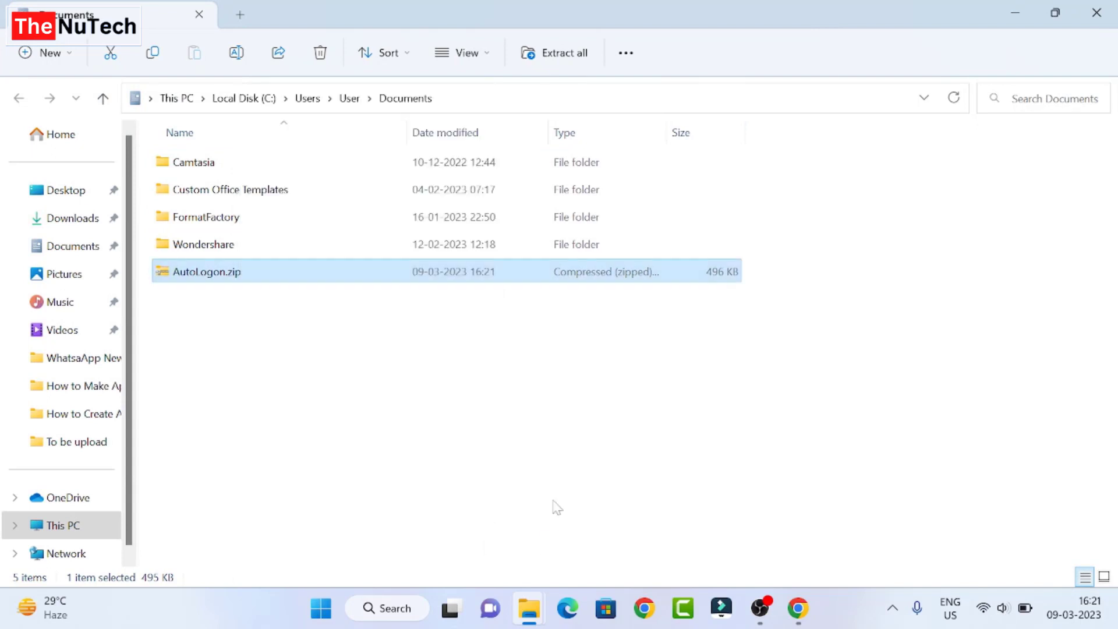
{"action": "left_click", "coordinate": [563, 52]}
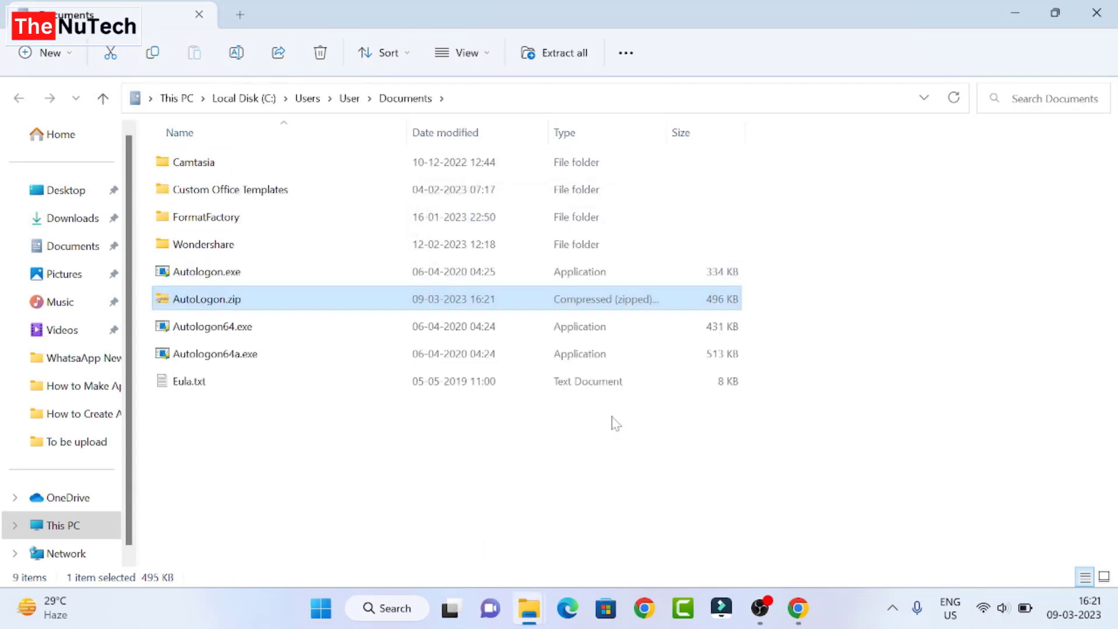
{"action": "mouse_move", "coordinate": [214, 329]}
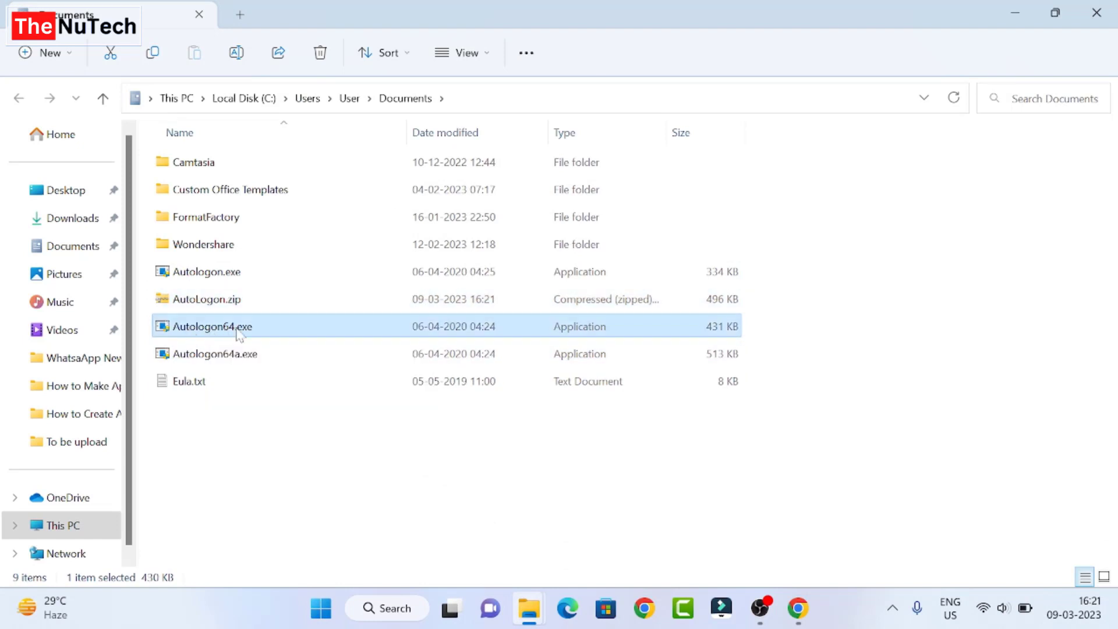
{"action": "mouse_move", "coordinate": [212, 326]}
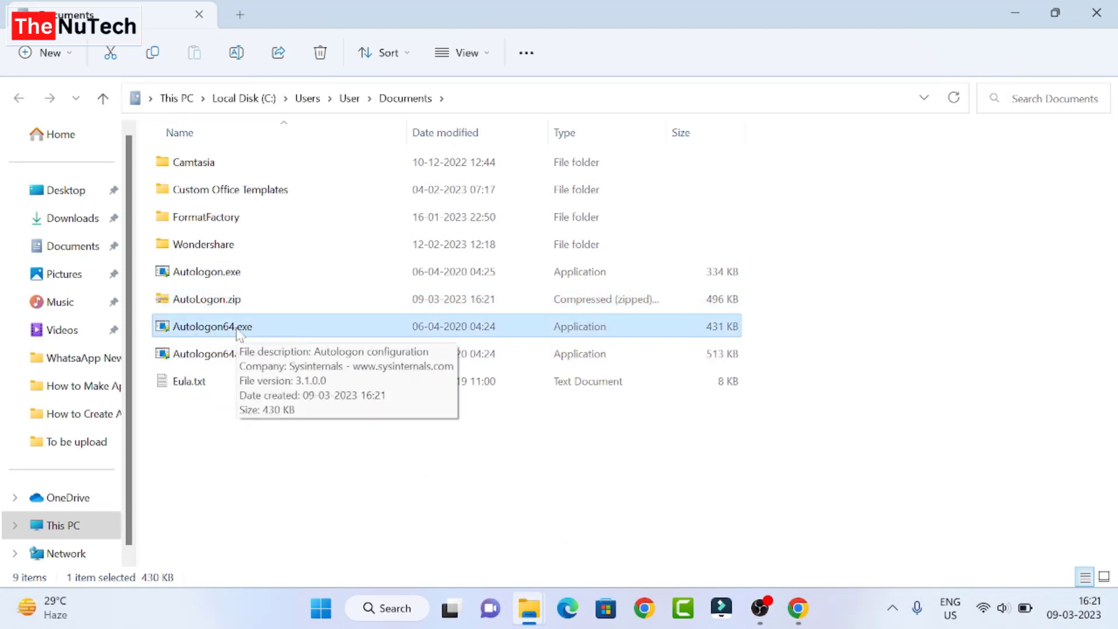
Run Autologon64.exe and enable automatic logon for account User with the login password.
{"action": "double_click", "coordinate": [212, 326]}
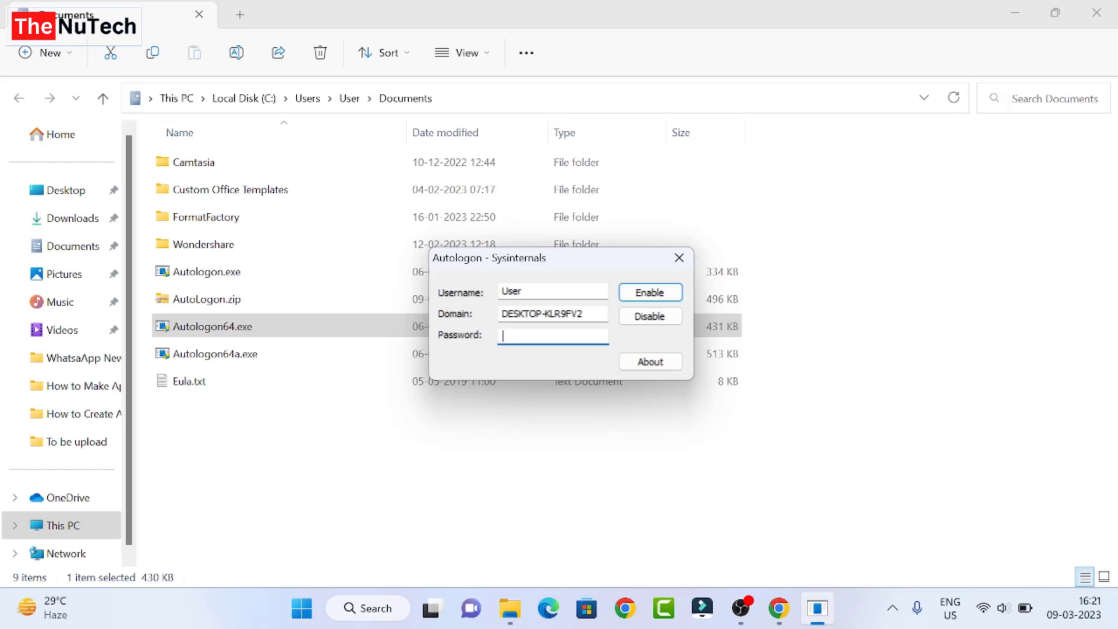
{"action": "type", "text": "password"}
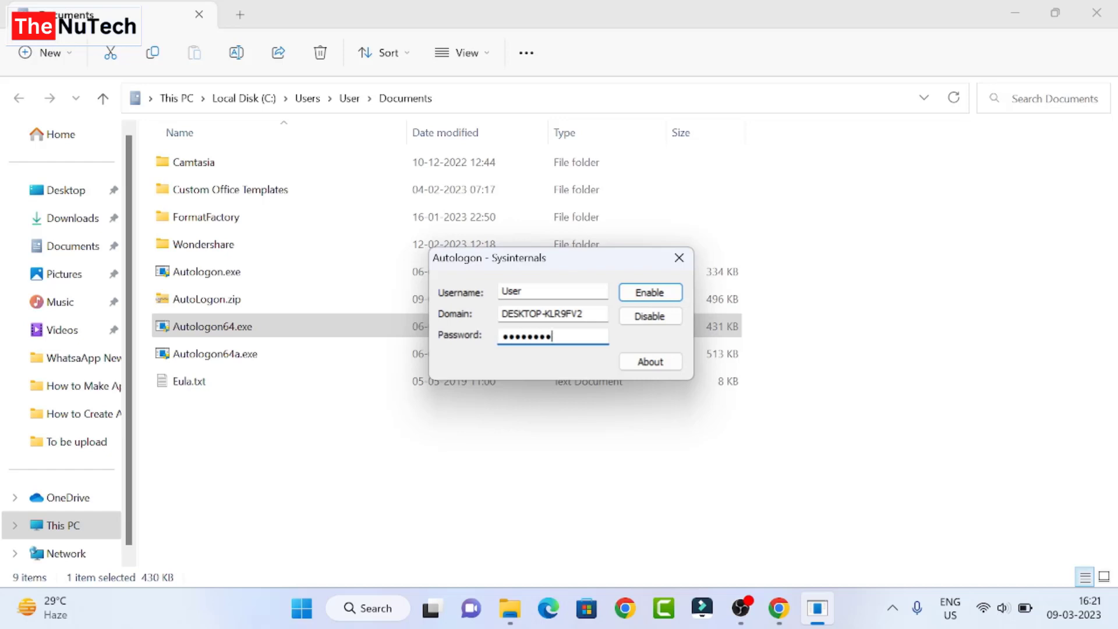
{"action": "left_click", "coordinate": [649, 293]}
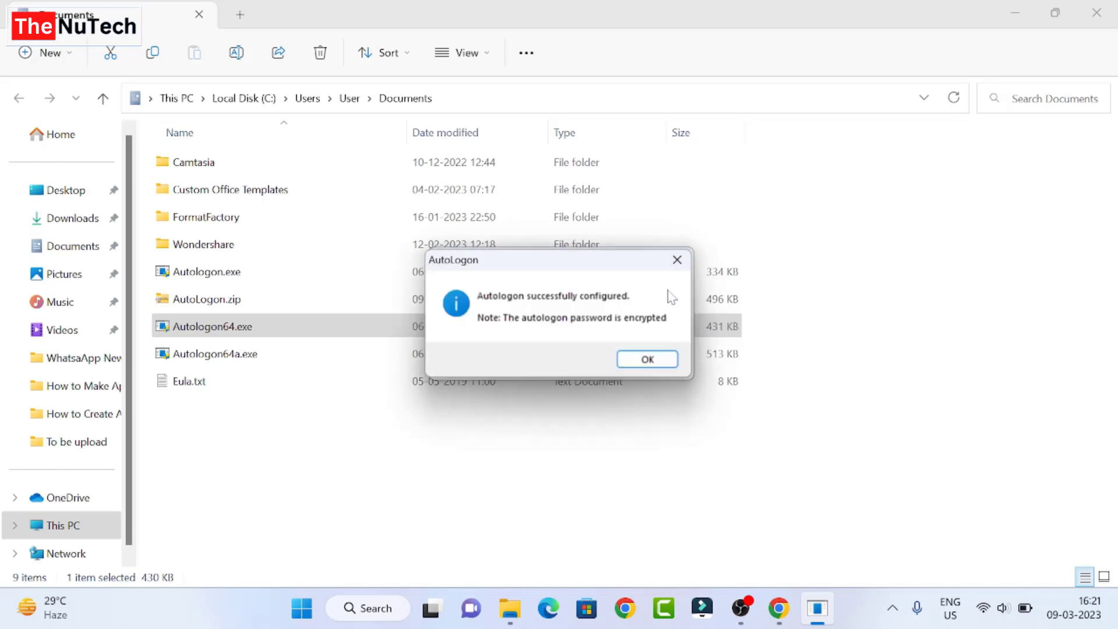
{"action": "left_click", "coordinate": [647, 359]}
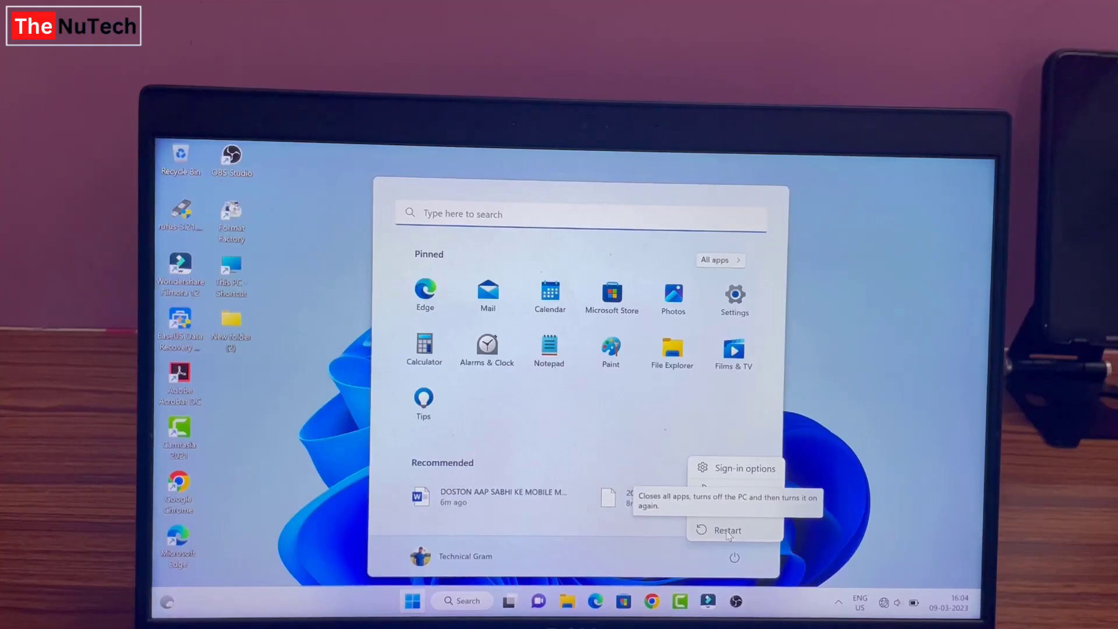
Restart the PC, landing straight on the desktop without a sign-in screen.
{"action": "left_click", "coordinate": [727, 530]}
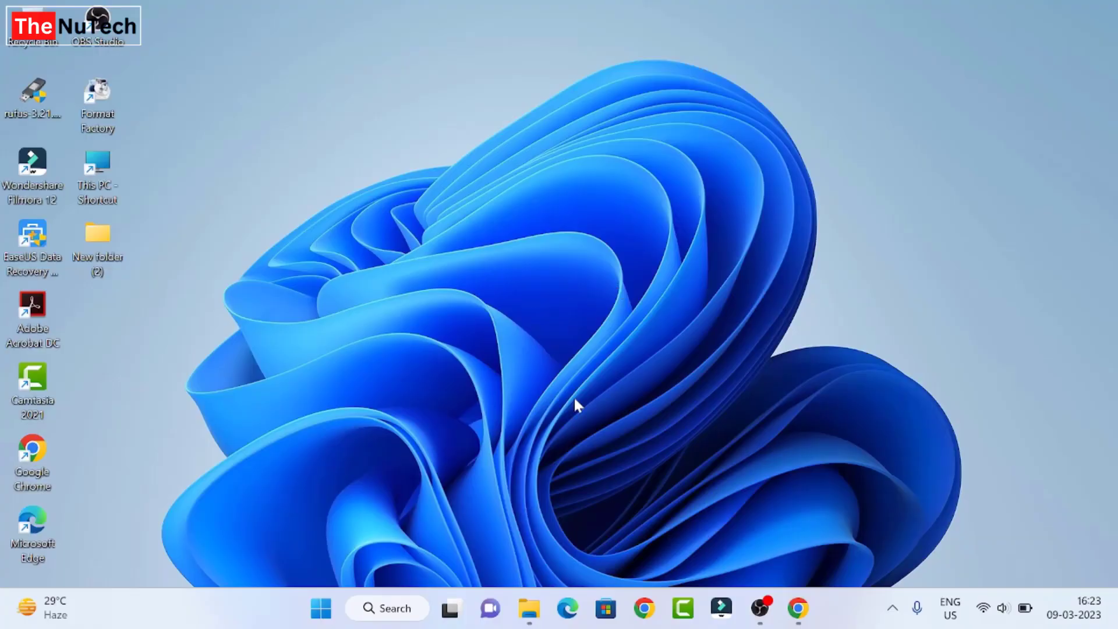
Run Autologon64.exe from Documents again and disable automatic logon.
{"action": "left_click", "coordinate": [528, 608]}
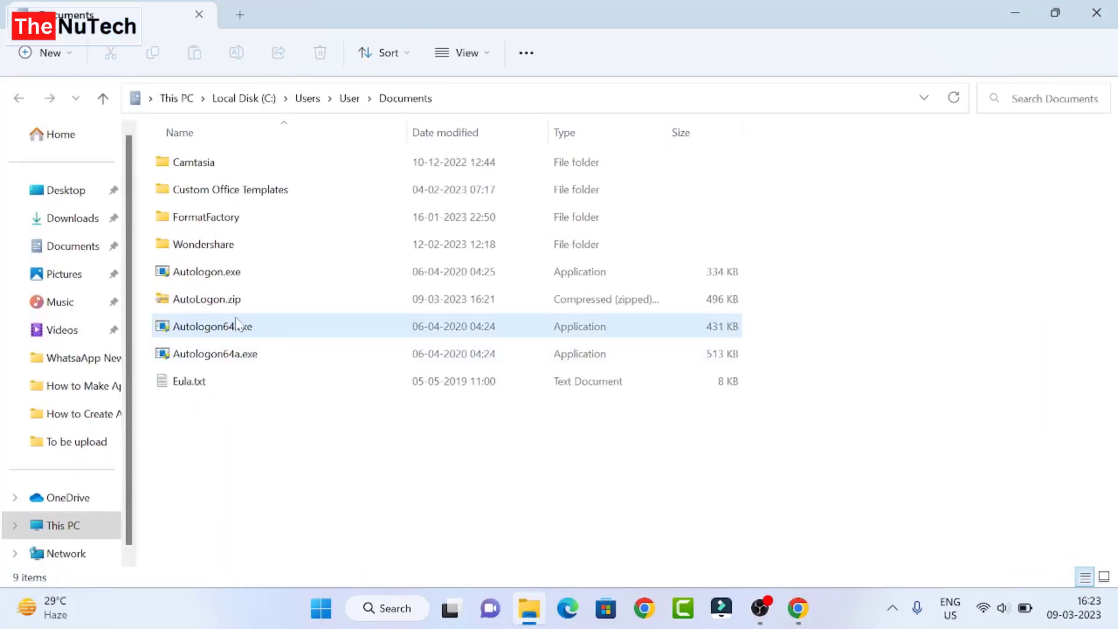
{"action": "double_click", "coordinate": [213, 326]}
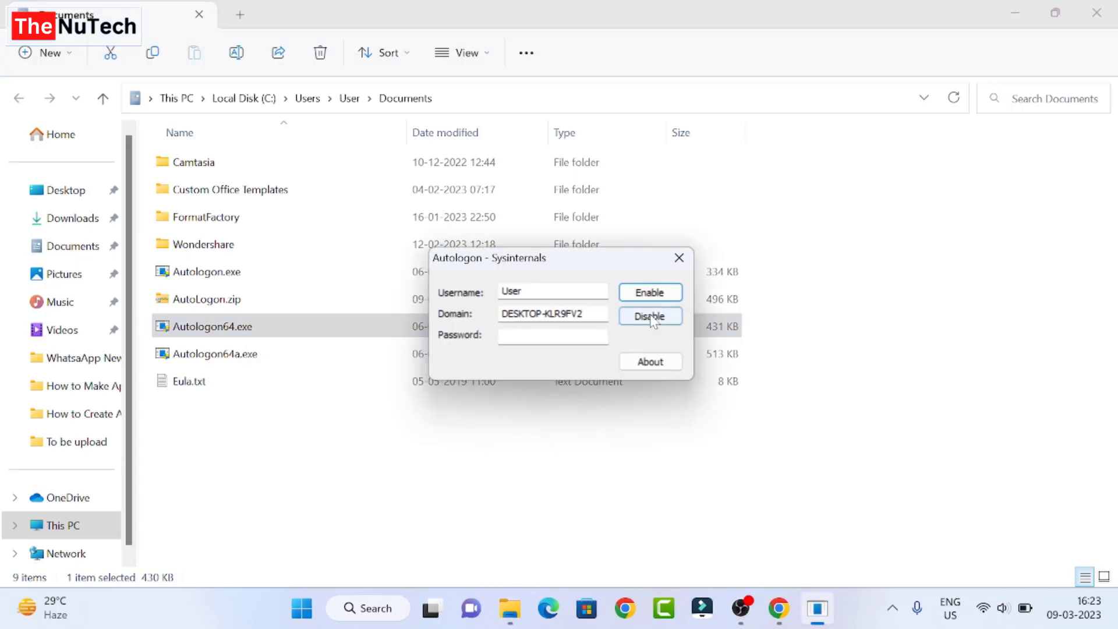
{"action": "left_click", "coordinate": [648, 315]}
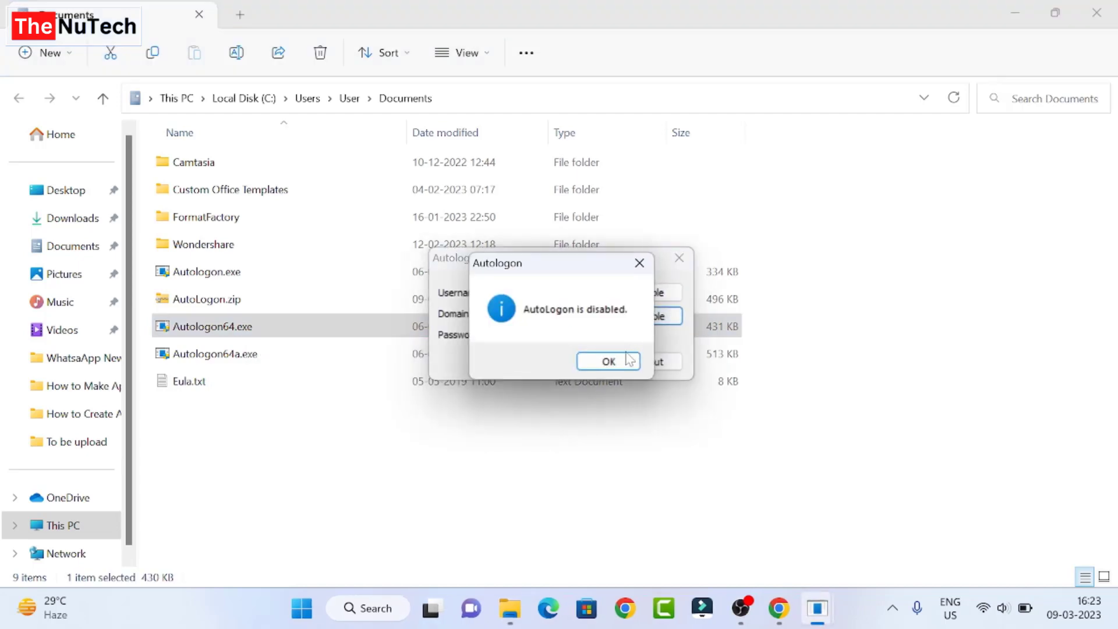
{"action": "left_click", "coordinate": [607, 362]}
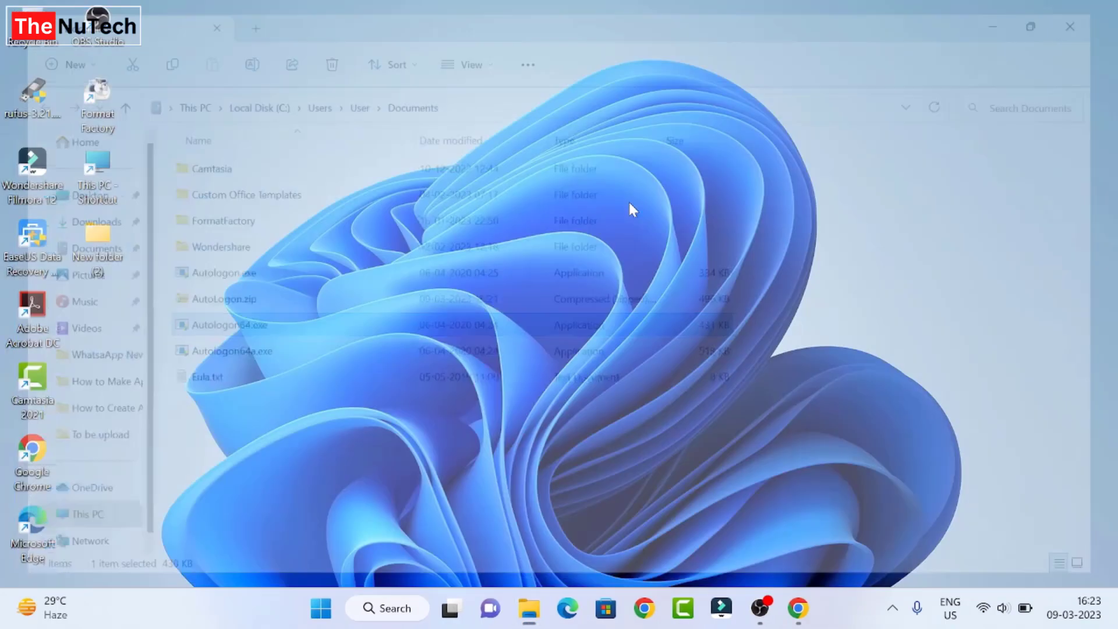